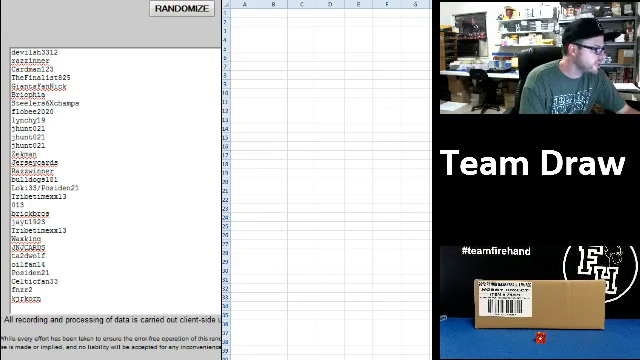
Randomize the participant names list in RANDOM.ORG to get a shuffled numbered order
left_click(184, 13)
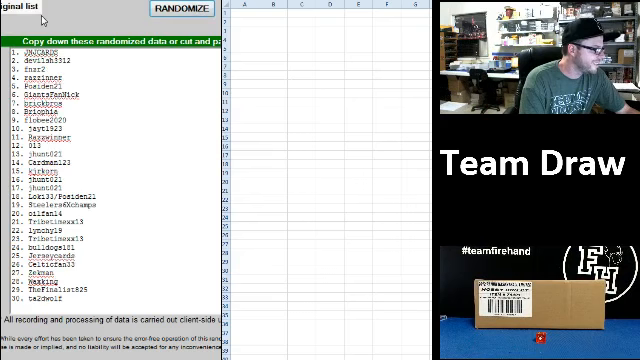
left_click(191, 11)
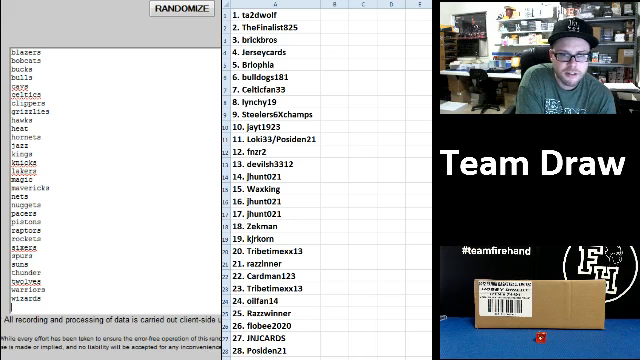
Randomize the NBA team names list in RANDOM.ORG, shuffling it several times
left_click(177, 13)
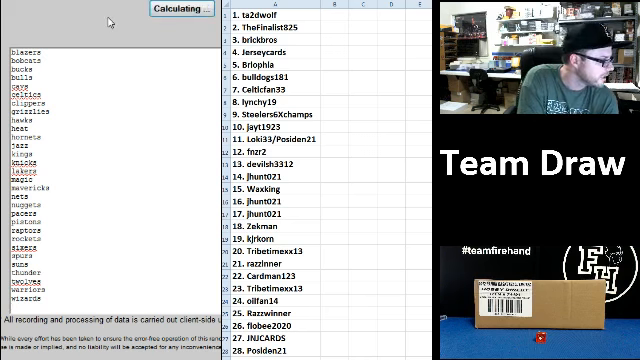
left_click(184, 9)
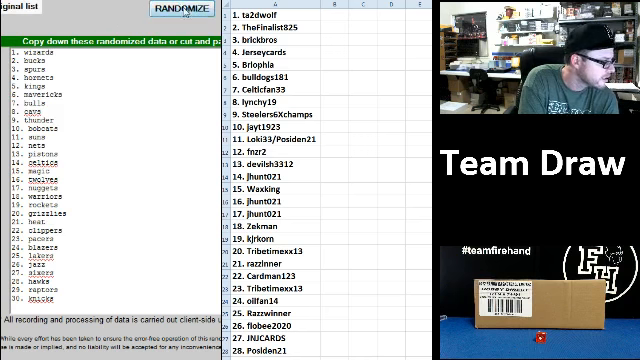
left_click(160, 16)
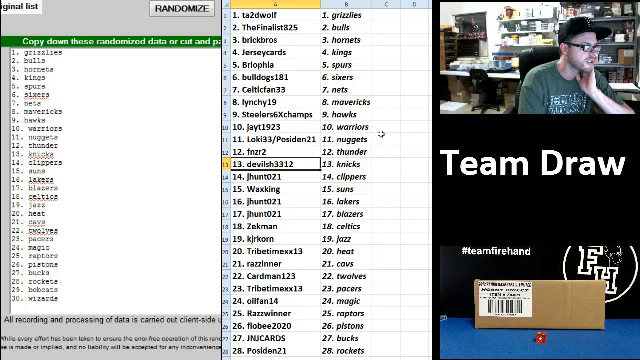
scroll("down", 3)
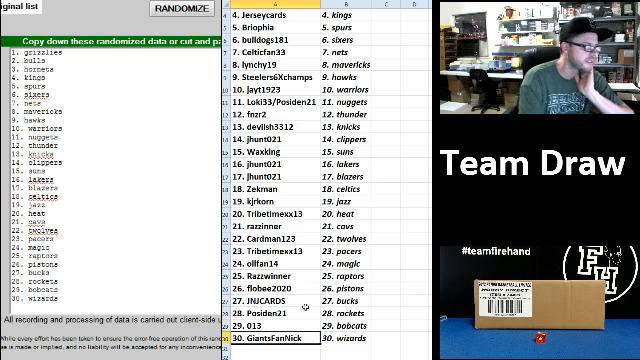
left_click(246, 230)
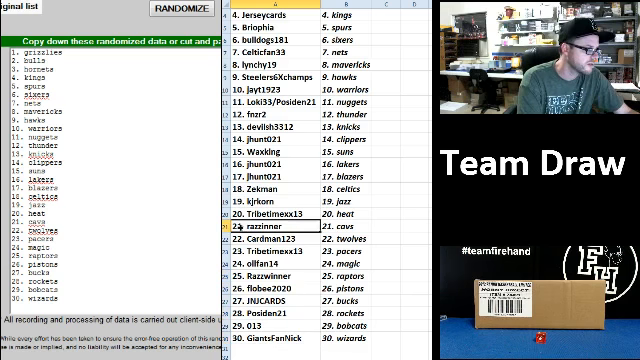